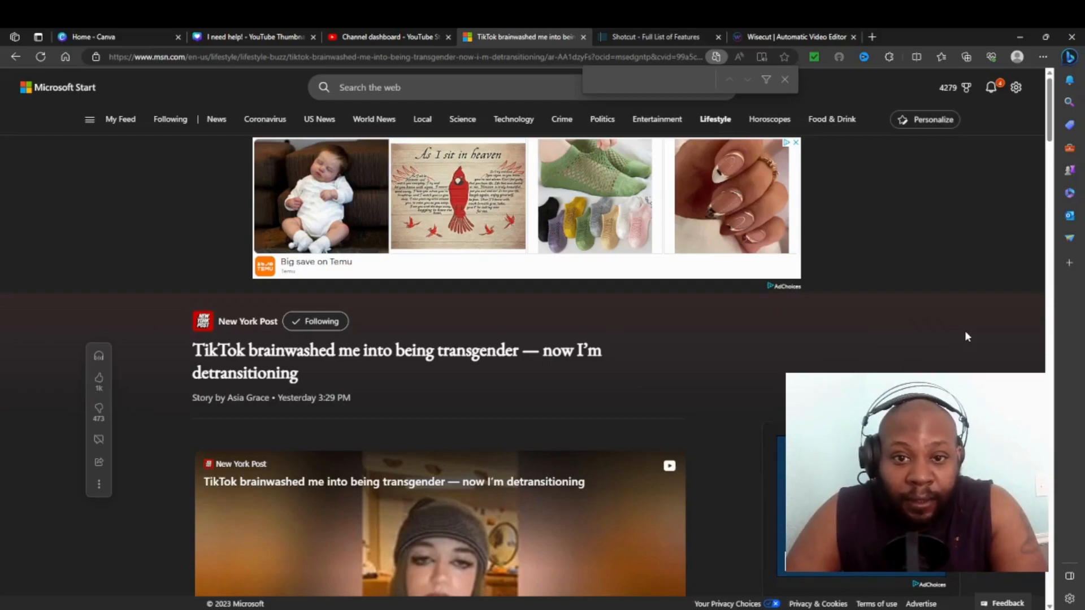
- Scroll to the embedded New York Post video and play it through with captions
{"action": "left_click", "coordinate": [648, 78]}
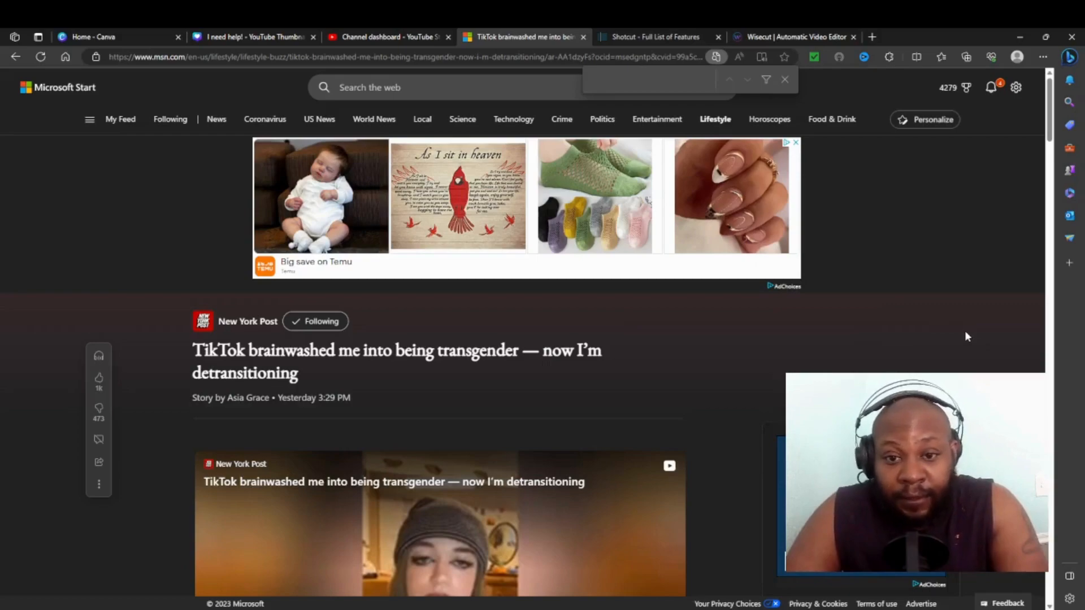
{"action": "left_click", "coordinate": [648, 79]}
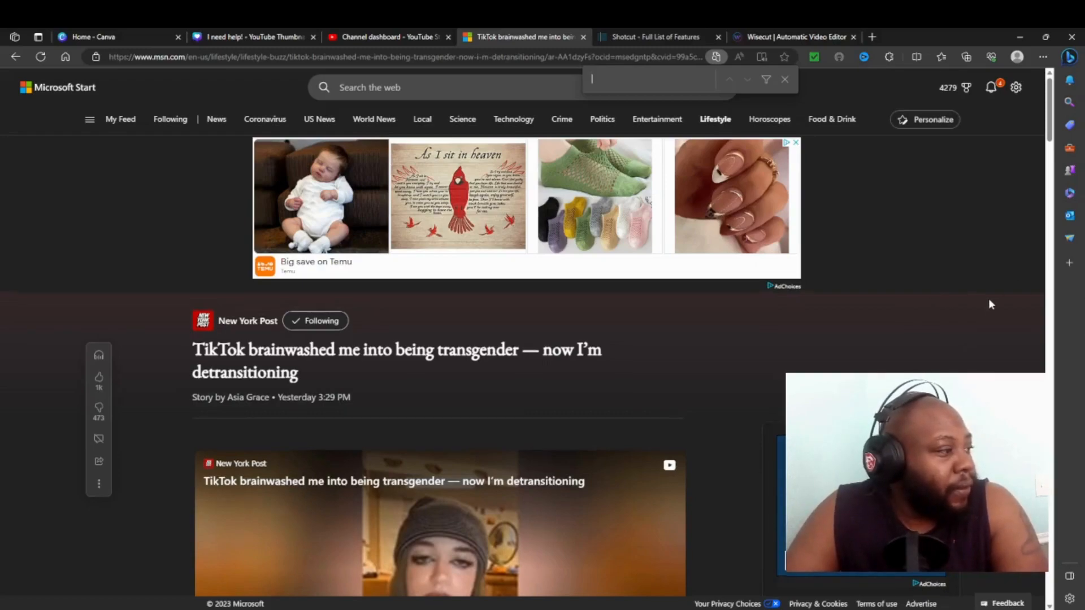
{"action": "scroll", "scroll_direction": "down", "scroll_amount": 3}
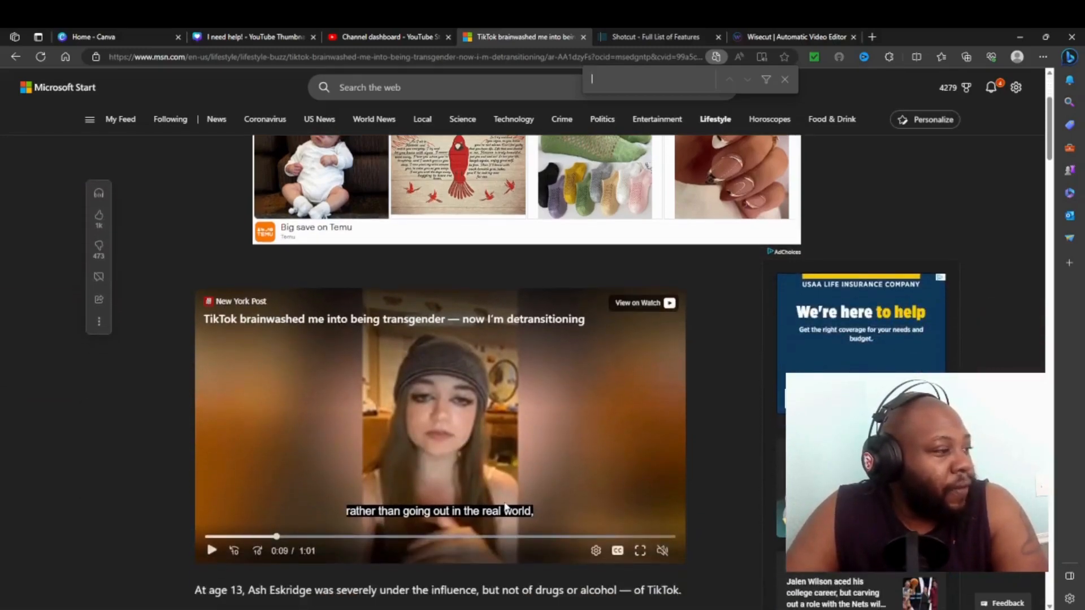
{"action": "mouse_move", "coordinate": [211, 547]}
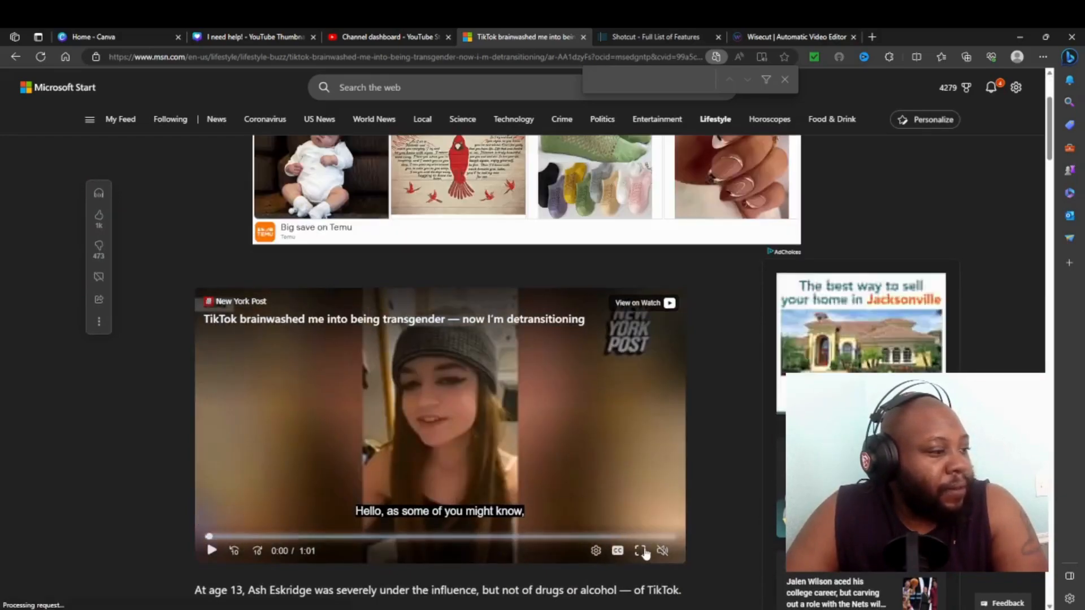
{"action": "left_click", "coordinate": [640, 550]}
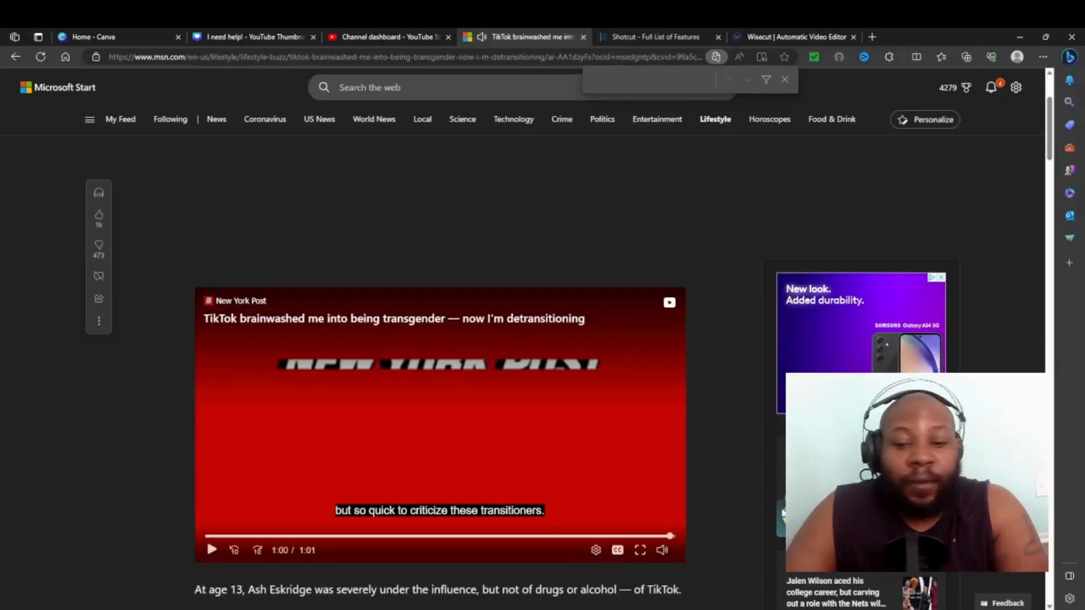
{"action": "scroll", "scroll_direction": "up", "scroll_amount": 3}
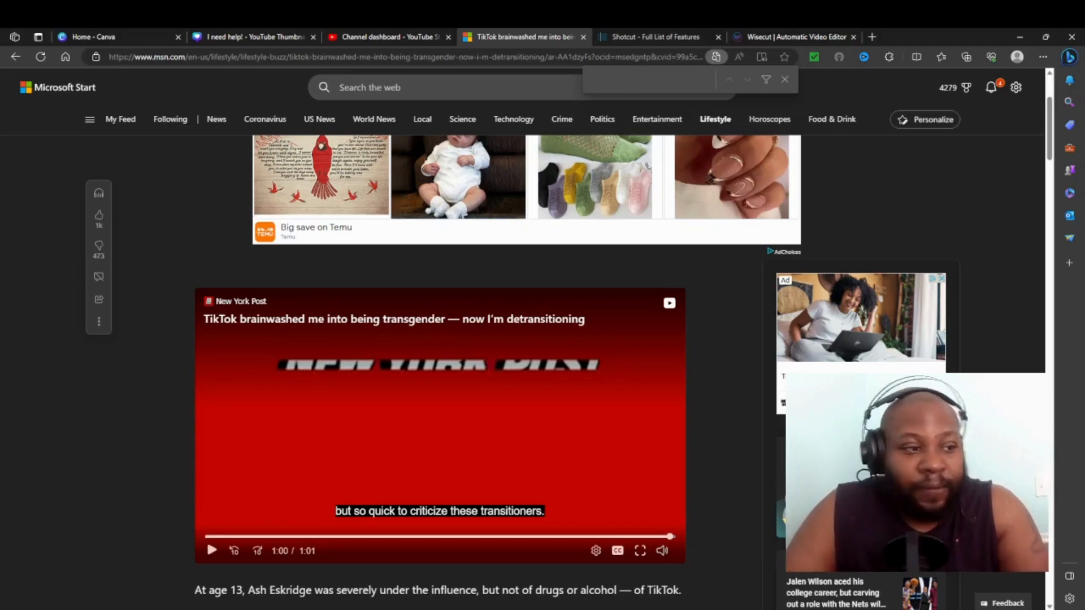
{"action": "scroll", "scroll_direction": "down", "scroll_amount": 3}
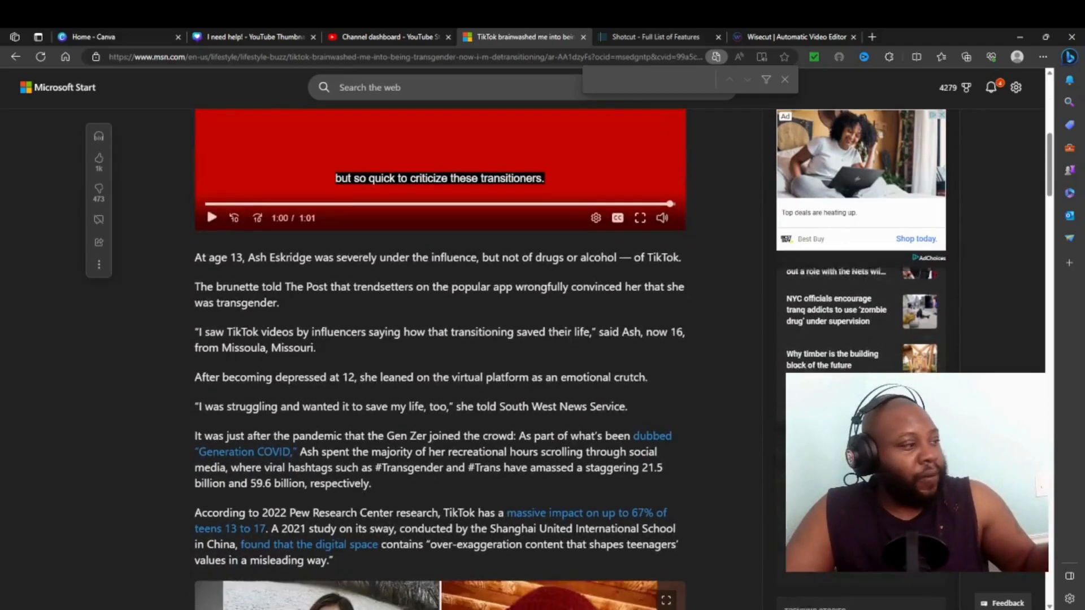
{"action": "scroll", "scroll_direction": "down", "scroll_amount": 3}
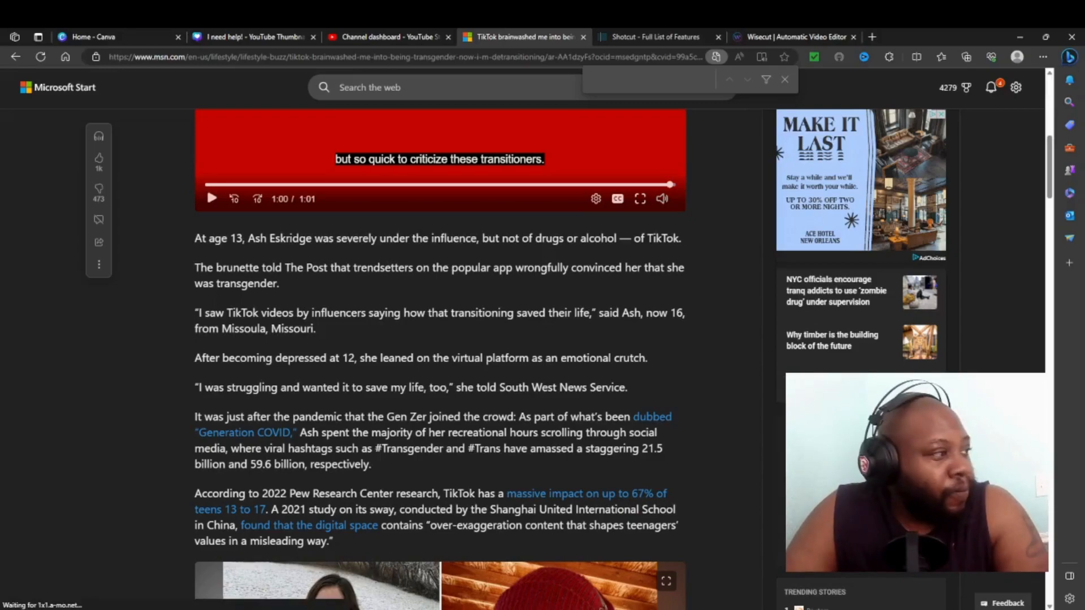
{"action": "scroll", "scroll_direction": "down", "scroll_amount": 3}
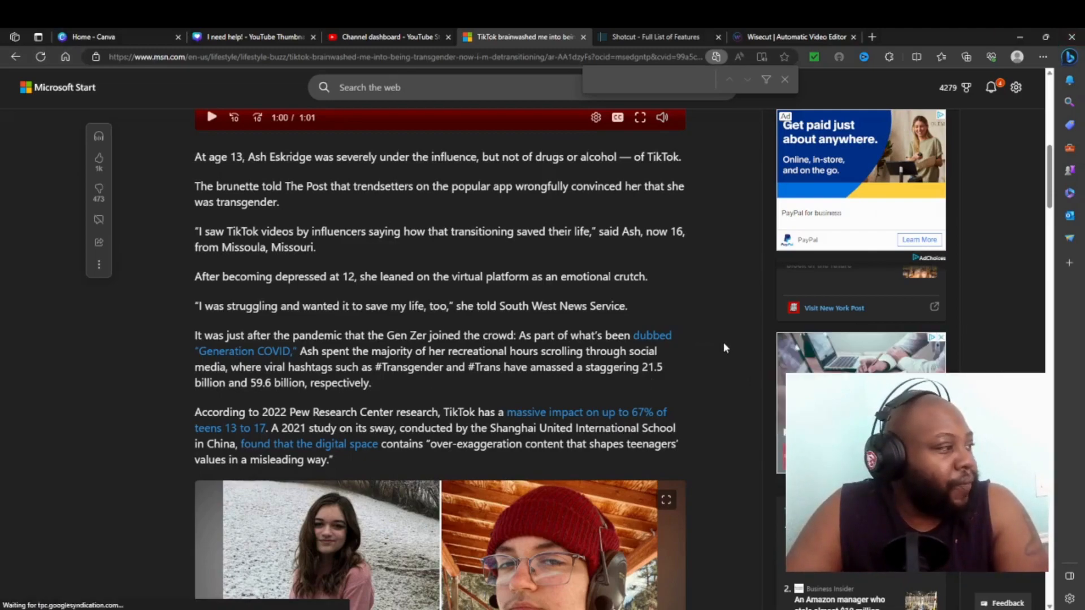
- Scroll down to the Ash Eskridge photo collage, her voice-change quote and the TikTok algorithm research
{"action": "scroll", "scroll_direction": "down", "scroll_amount": 3}
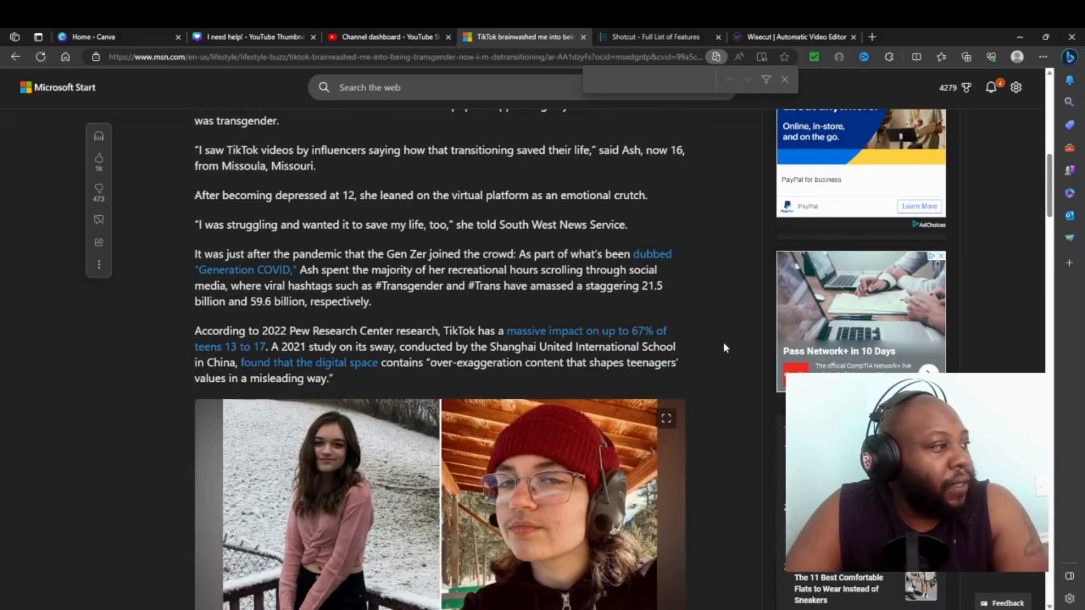
{"action": "scroll", "scroll_direction": "down", "scroll_amount": 3}
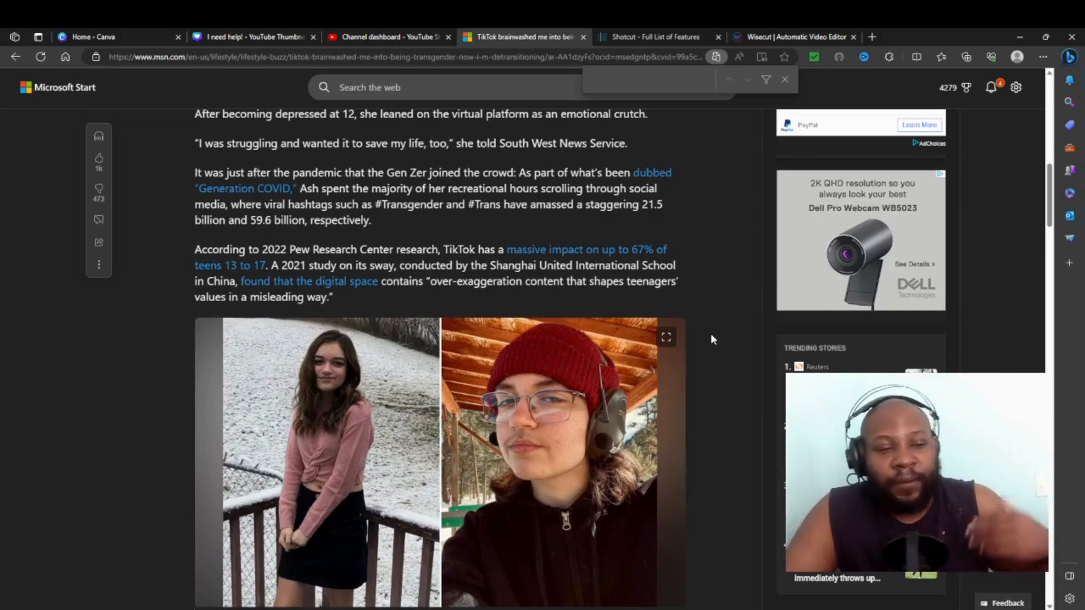
{"action": "mouse_move", "coordinate": [688, 337]}
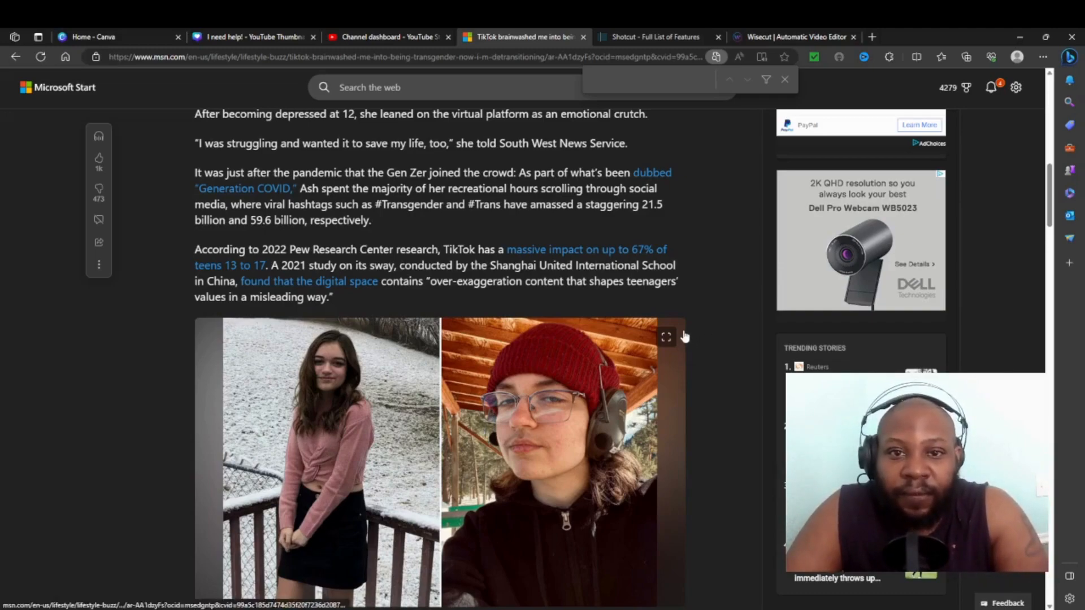
{"action": "mouse_move", "coordinate": [808, 270]}
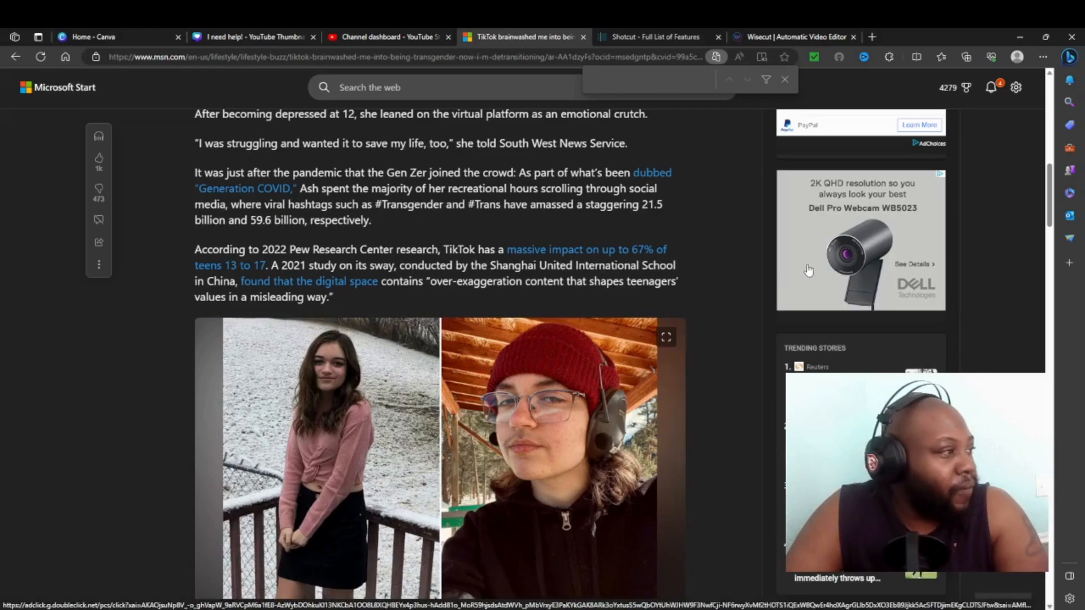
{"action": "scroll", "scroll_direction": "down", "scroll_amount": 3}
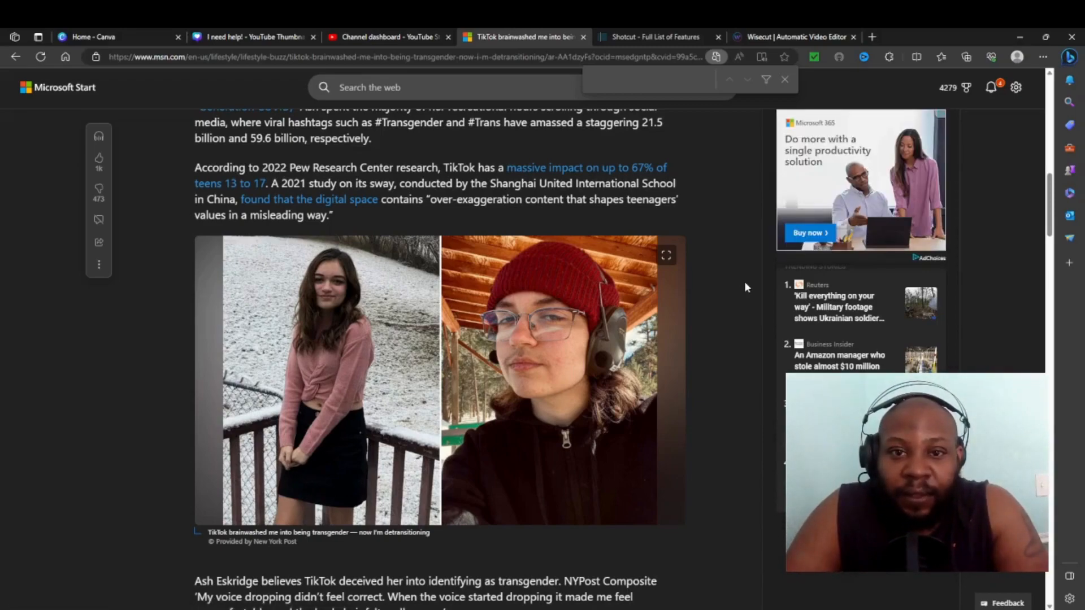
{"action": "scroll", "scroll_direction": "down", "scroll_amount": 3}
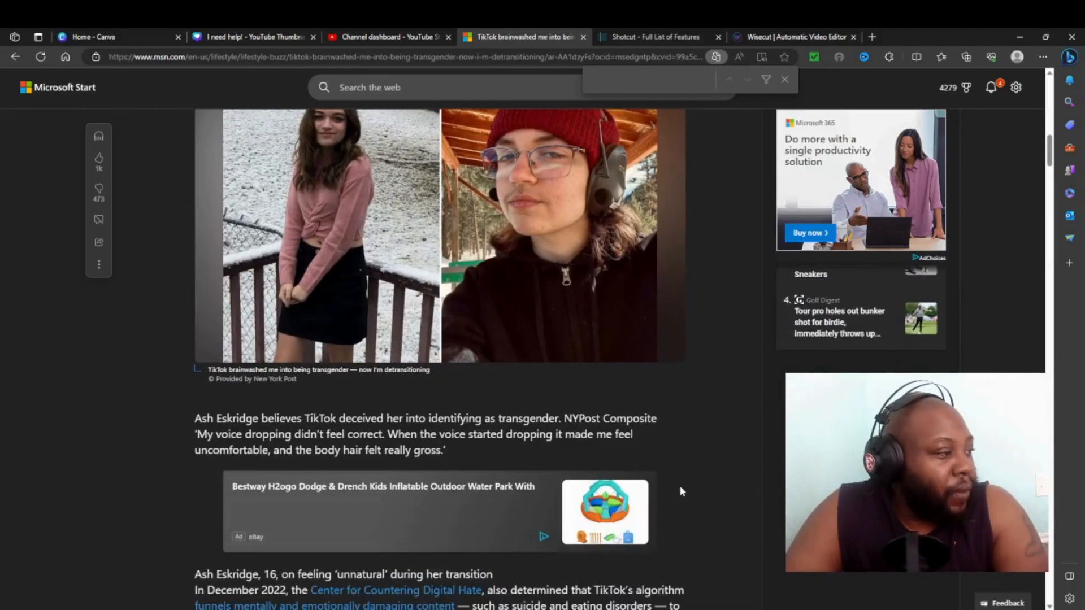
{"action": "scroll", "scroll_direction": "up", "scroll_amount": 3}
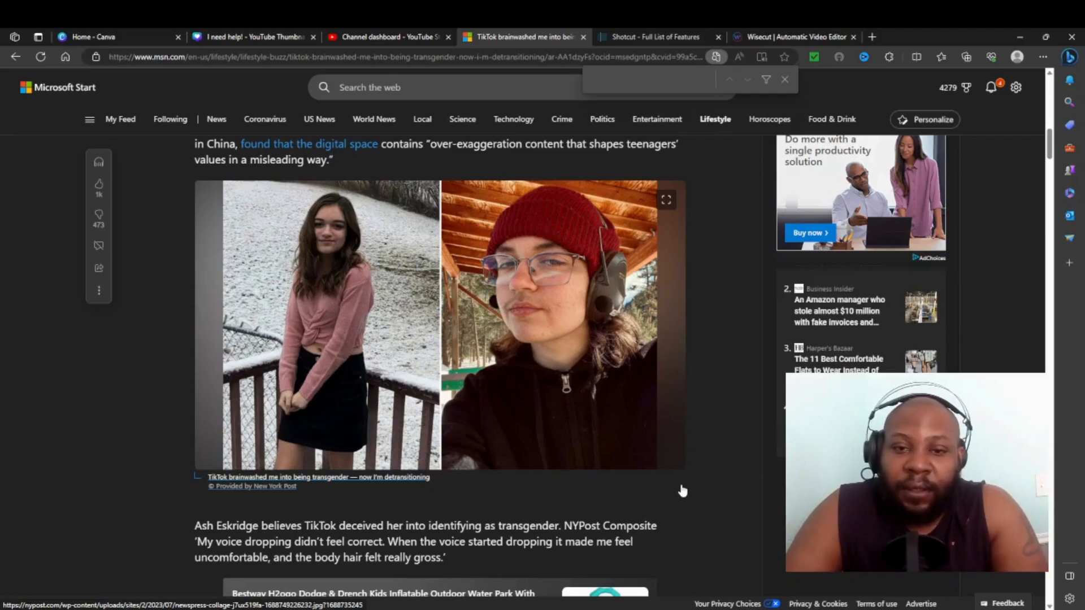
{"action": "scroll", "scroll_direction": "down", "scroll_amount": 3}
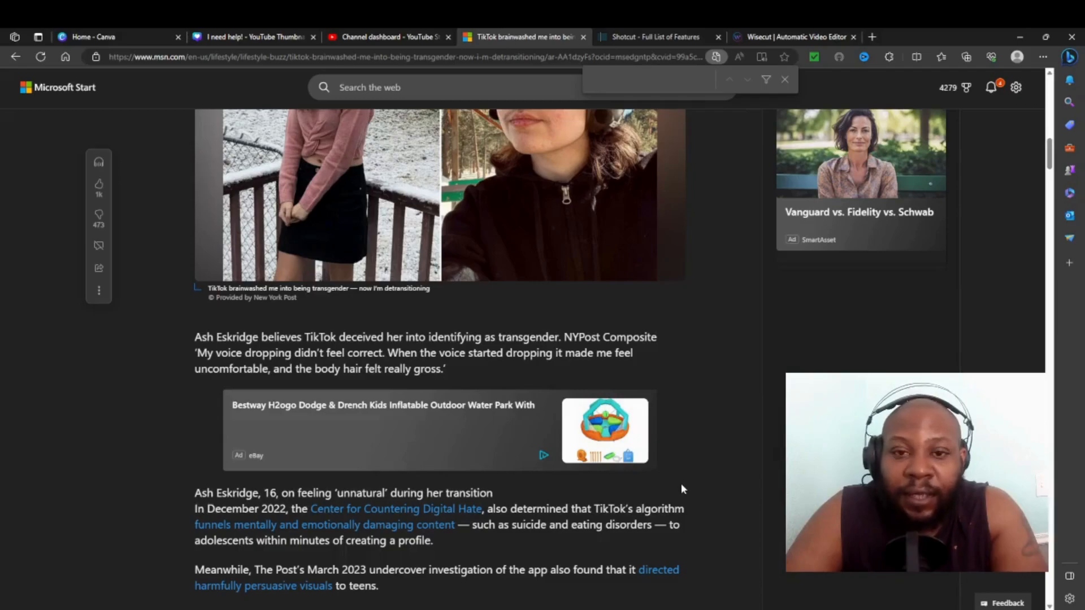
- Scroll back to the top showing the detransitioning article's headline and embedded video
{"action": "scroll", "scroll_direction": "up", "scroll_amount": 3}
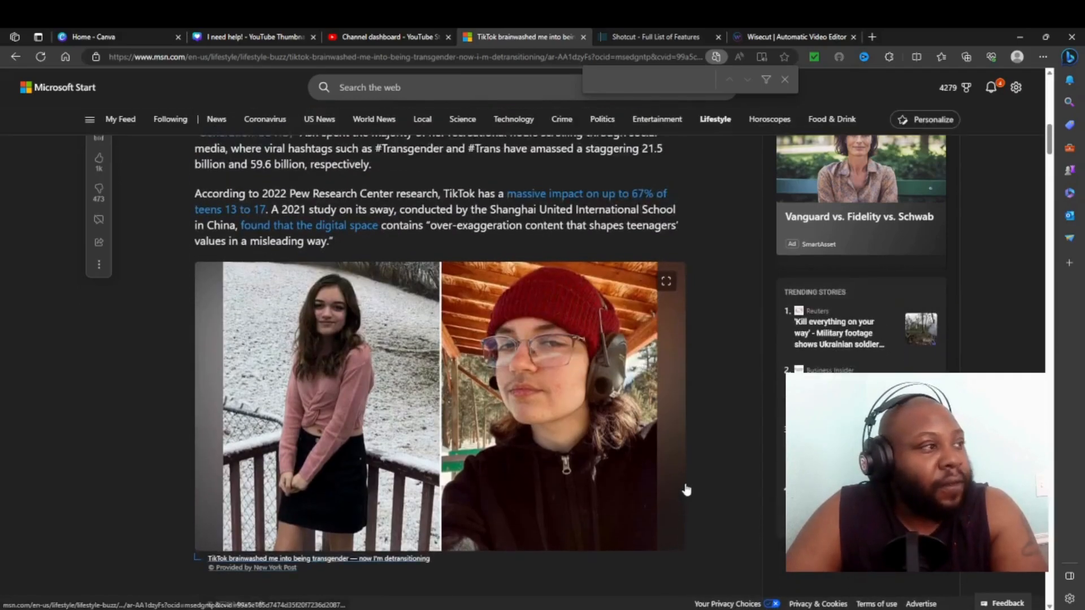
{"action": "scroll", "scroll_direction": "up", "scroll_amount": 3}
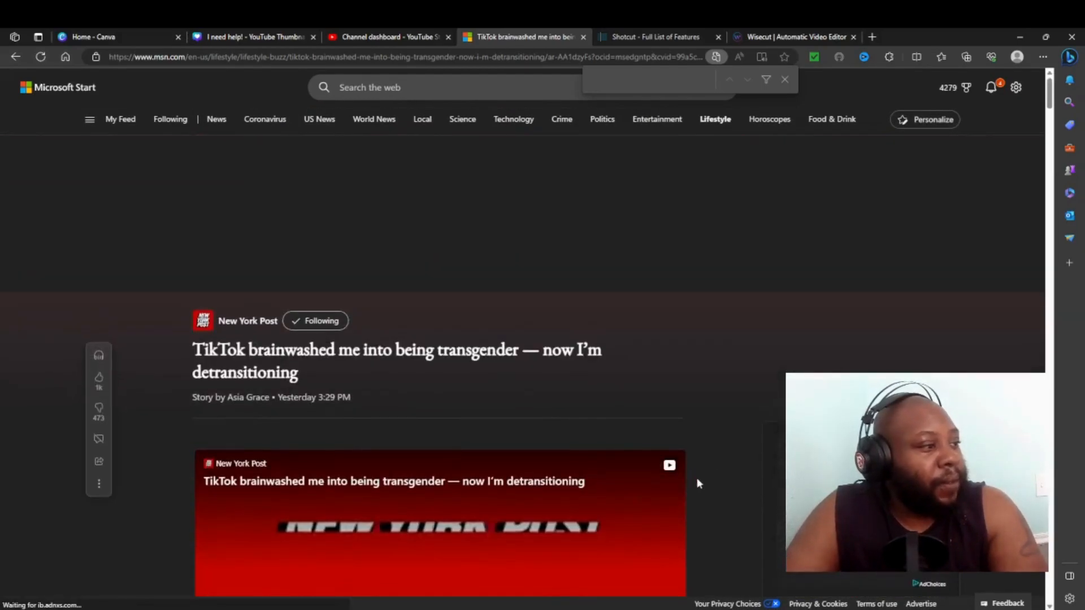